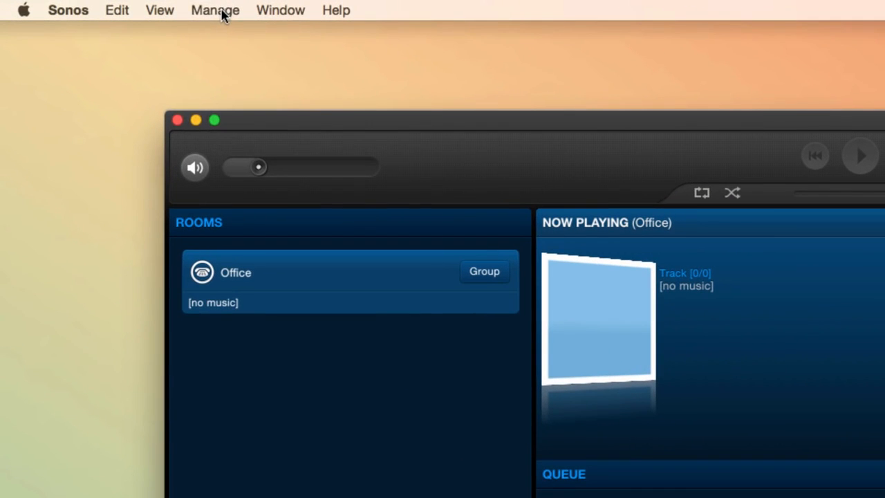
# Open Music Library Settings from the Manage menu.
pyautogui.click(215, 10)
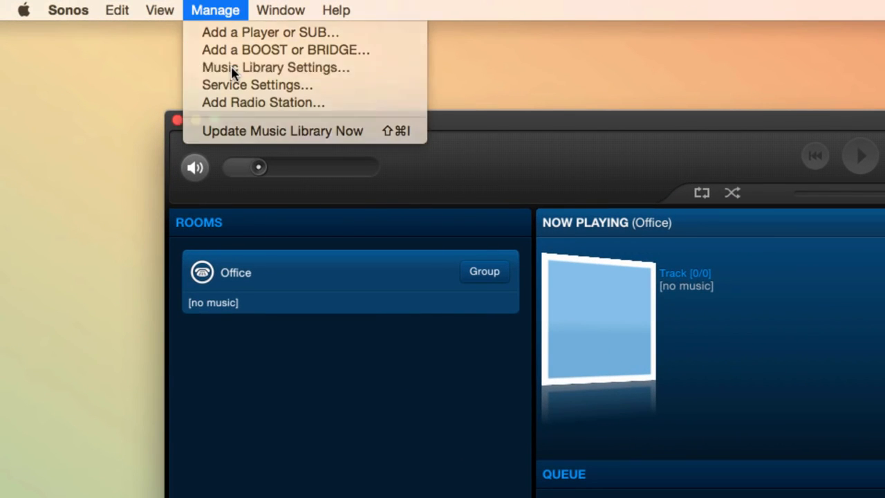
pyautogui.click(275, 67)
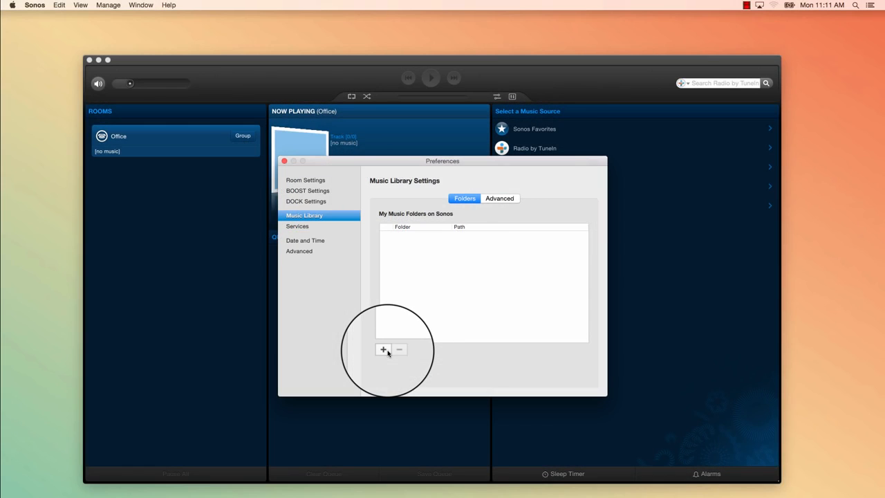
# Add a music folder using 'In my Music folder' as the source and continue.
pyautogui.click(384, 349)
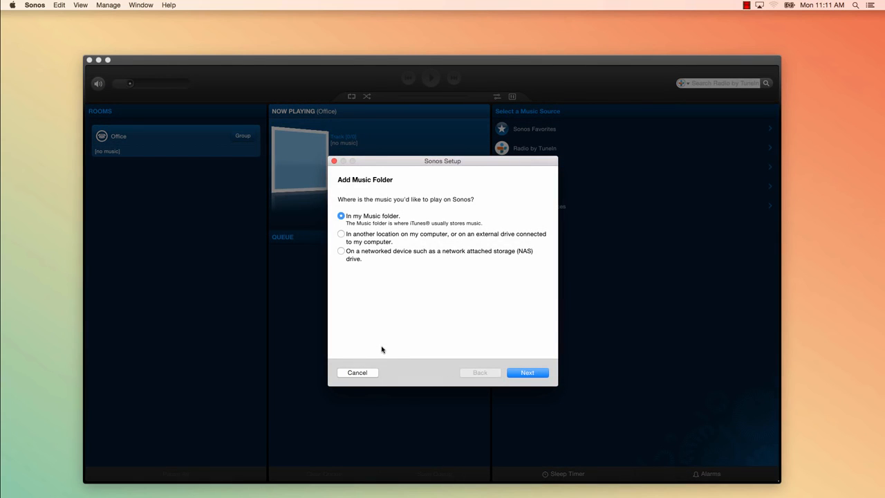
pyautogui.moveTo(387, 222)
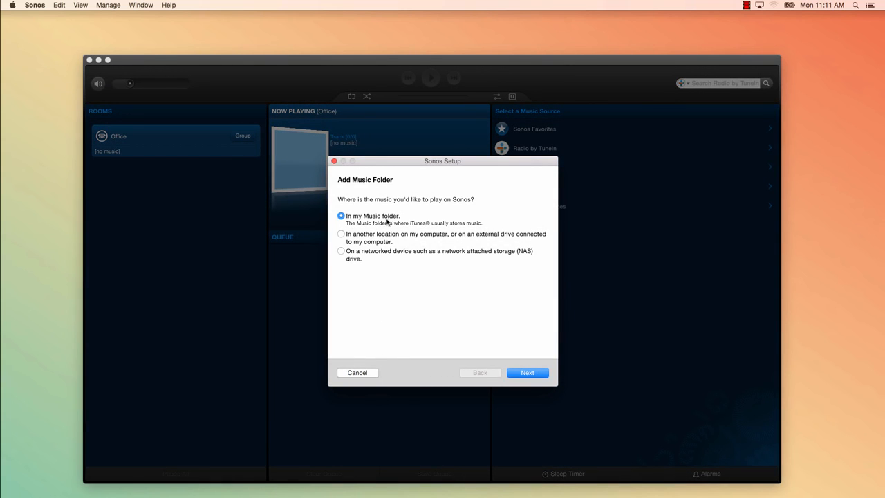
pyautogui.moveTo(433, 319)
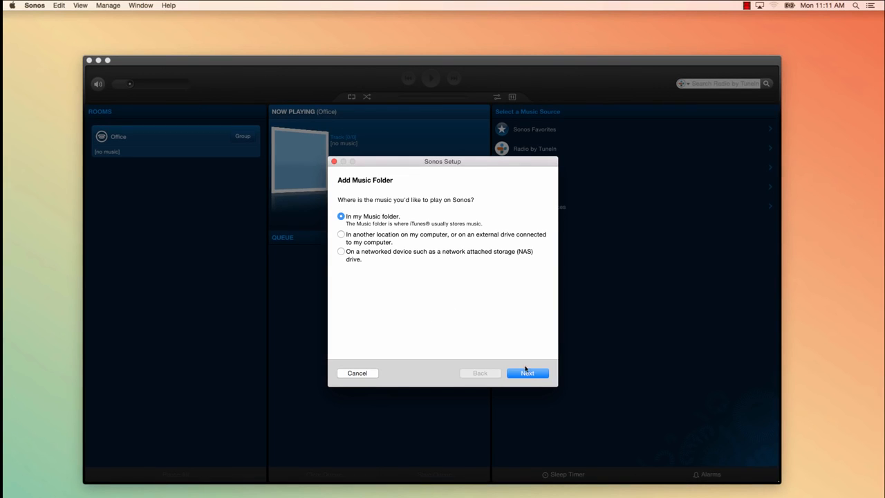
pyautogui.click(527, 373)
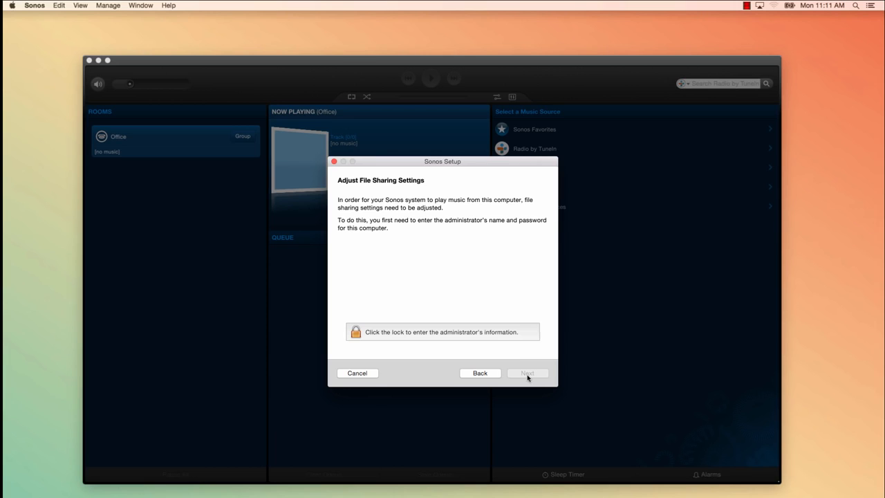
# Unlock file sharing settings and confirm the administrator credentials.
pyautogui.click(356, 332)
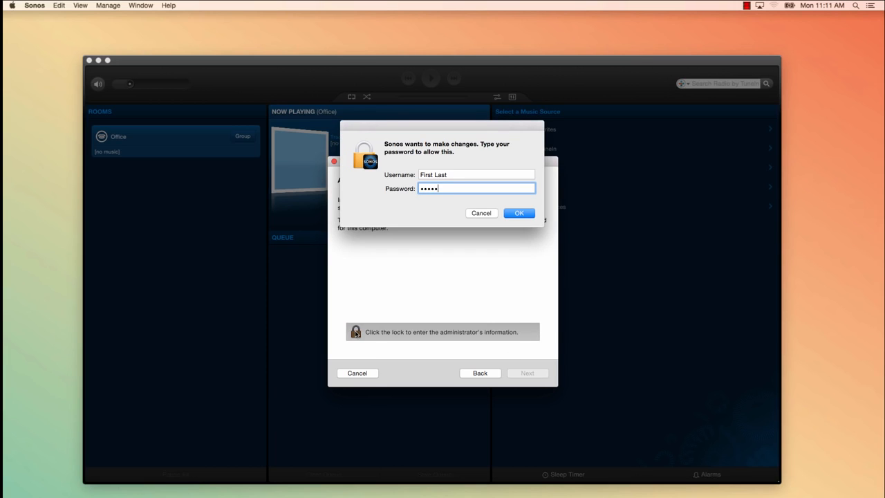
pyautogui.click(518, 213)
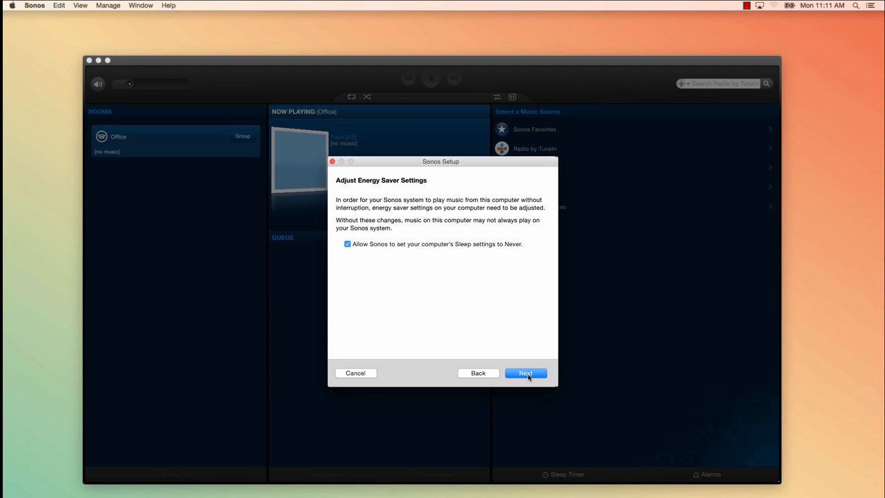
# Allow Sonos to set computer Sleep to Never and permit the system changes.
pyautogui.click(525, 372)
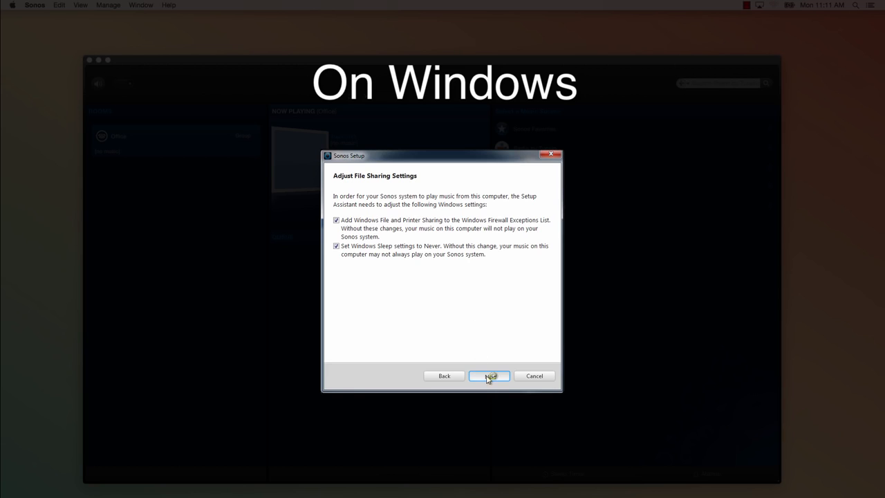
pyautogui.click(489, 375)
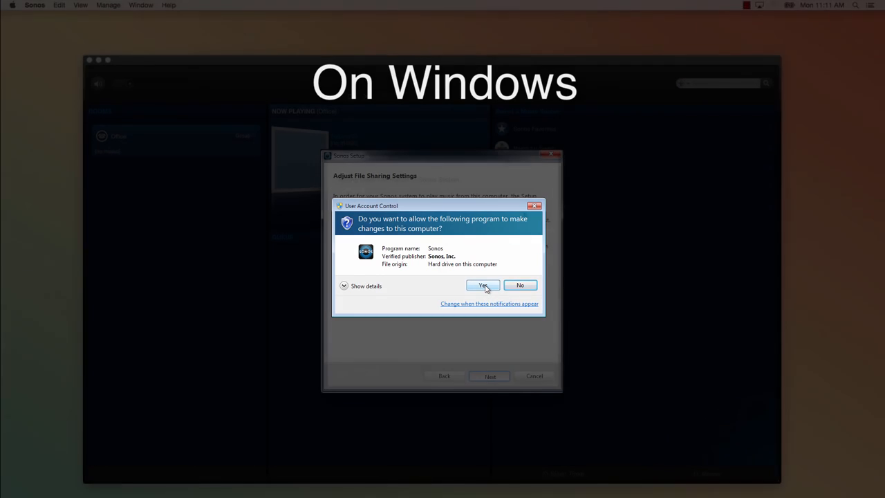
pyautogui.click(482, 285)
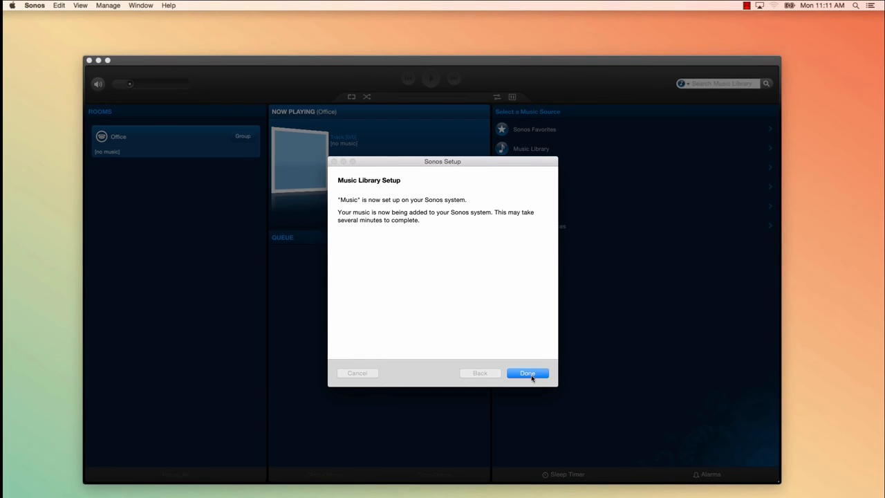
# Click Done in Sonos Setup and close the Preferences window.
pyautogui.click(527, 372)
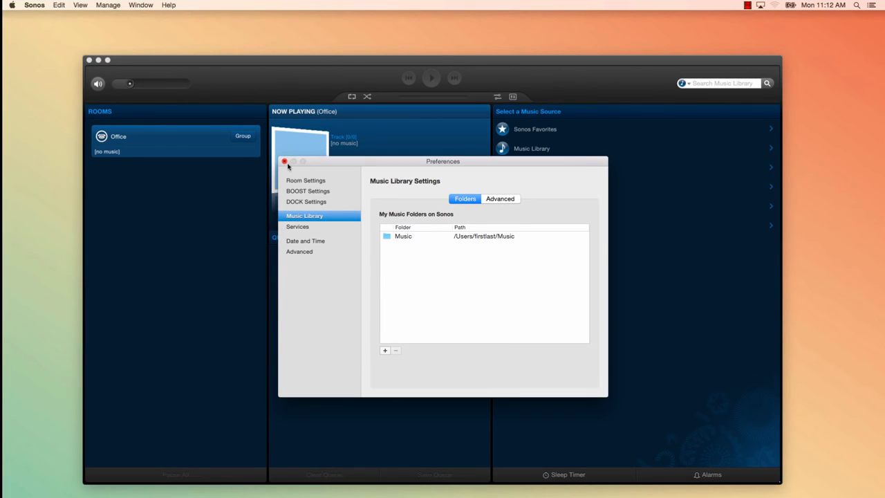
pyautogui.click(284, 161)
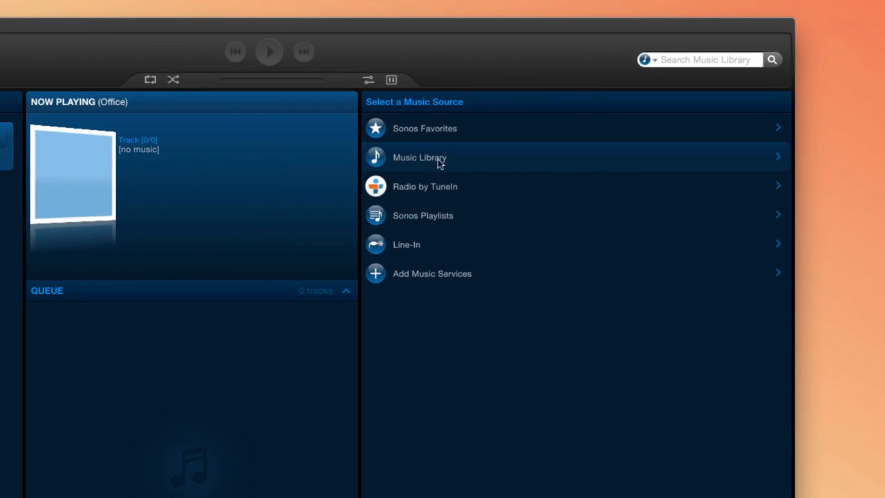
# Select Music Library from the Select a Music Source list.
pyautogui.click(420, 157)
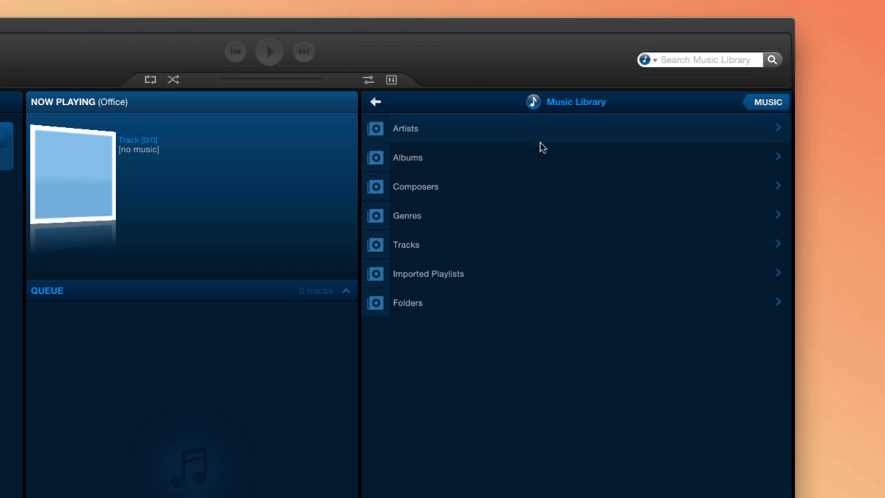
pyautogui.moveTo(545, 221)
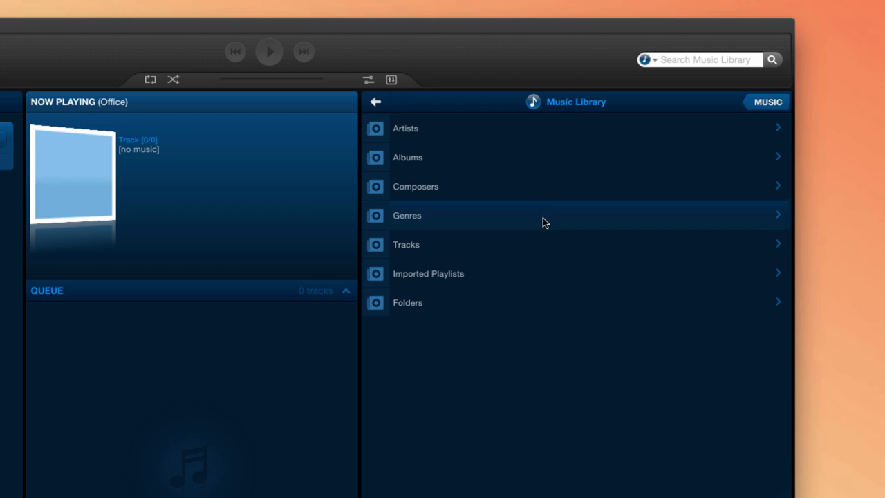
pyautogui.moveTo(558, 290)
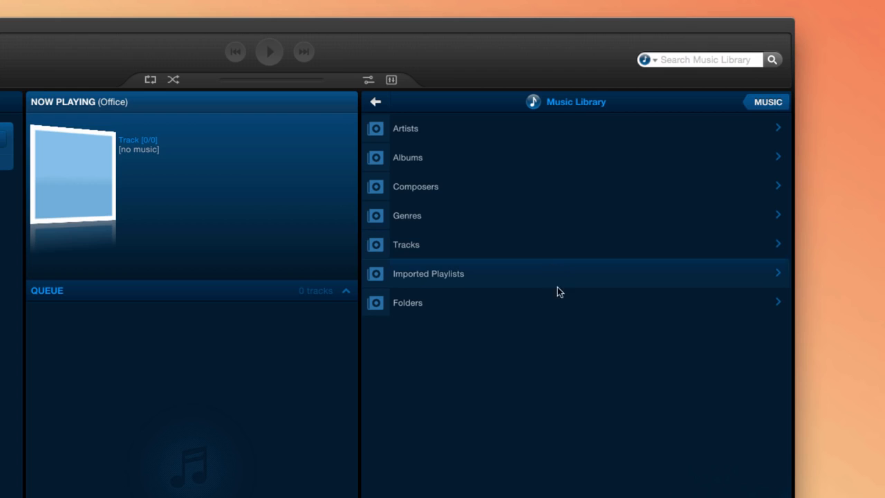
pyautogui.moveTo(596, 413)
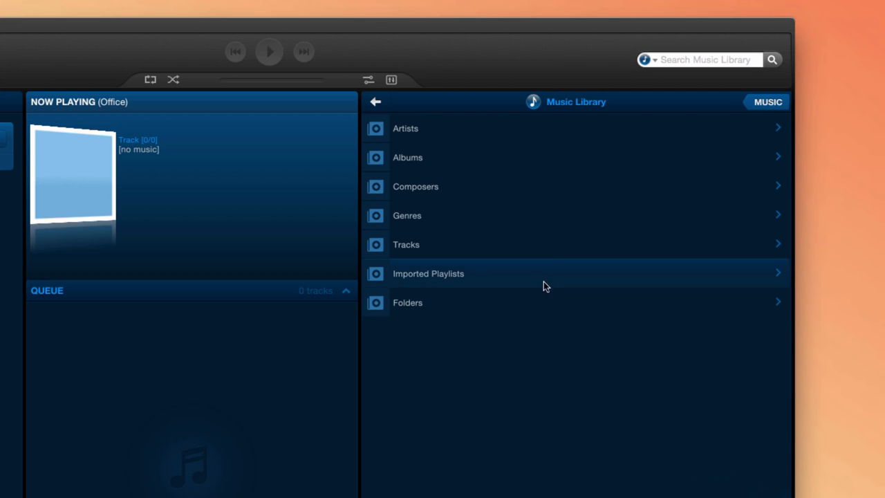
pyautogui.moveTo(525, 275)
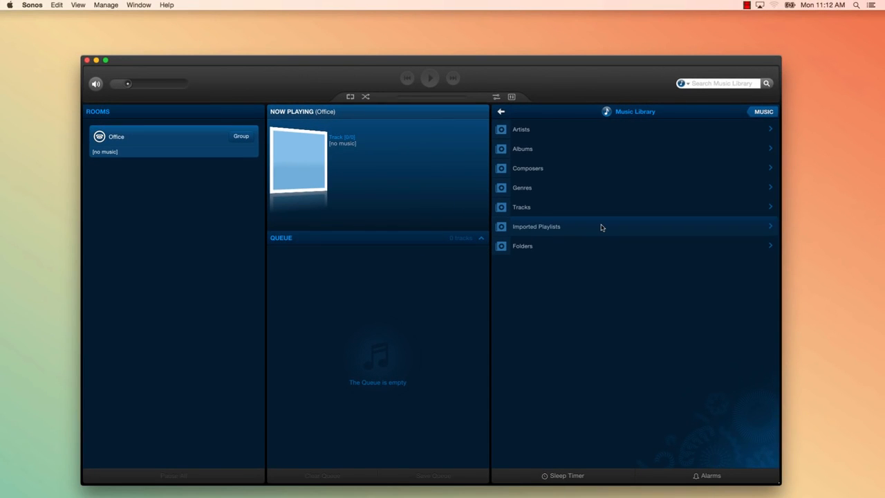
pyautogui.moveTo(610, 315)
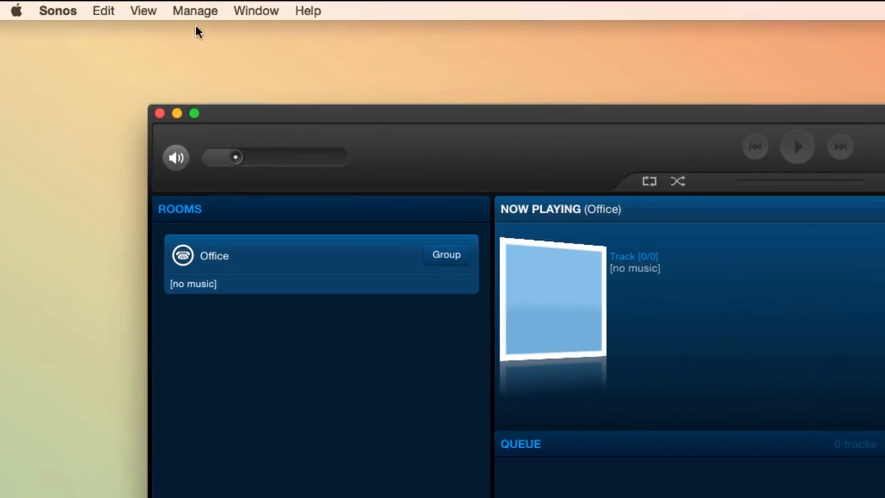
# Run Manage > Update Music Library Now and confirm the update.
pyautogui.click(195, 10)
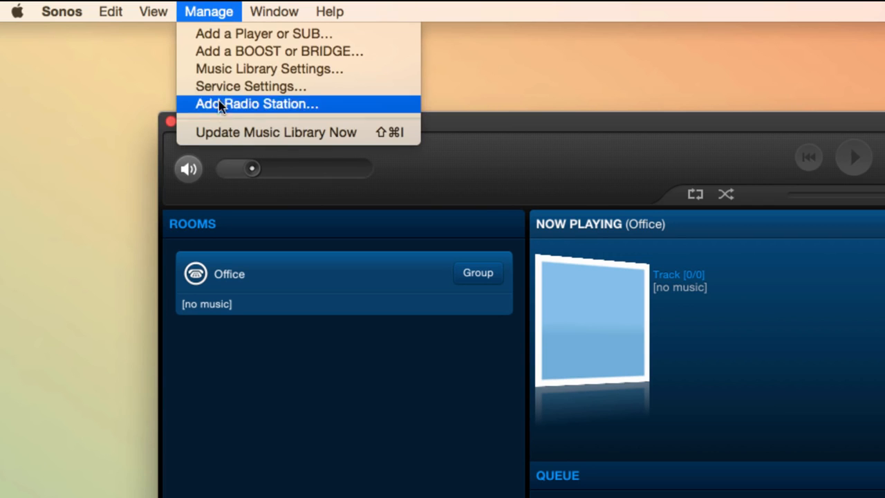
pyautogui.click(276, 132)
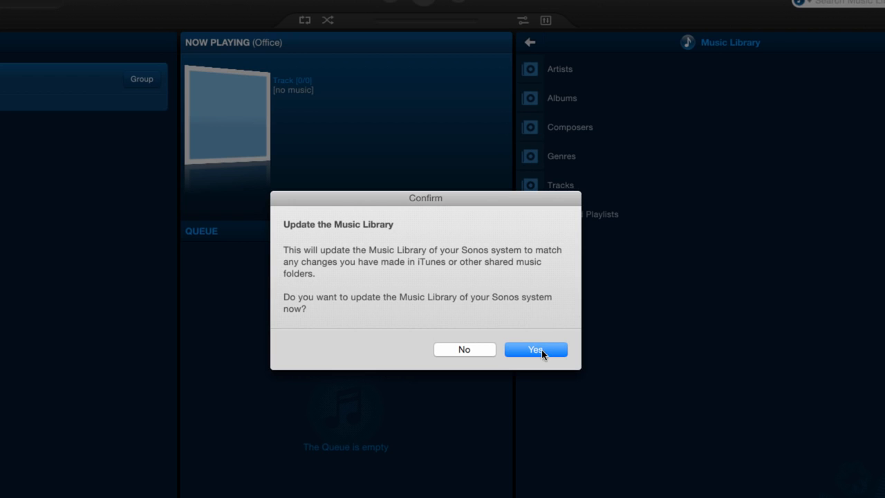
pyautogui.click(535, 349)
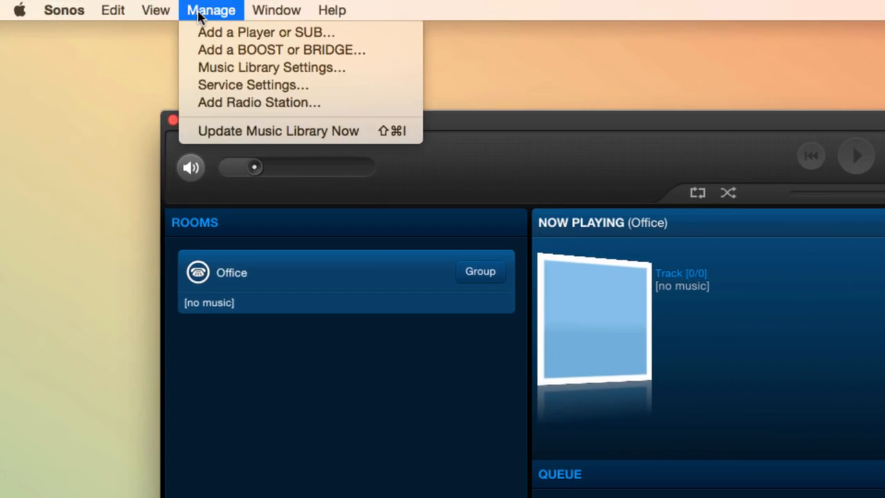
# In Music Library Settings' Advanced tab, adjust the daily content update hour.
pyautogui.click(271, 67)
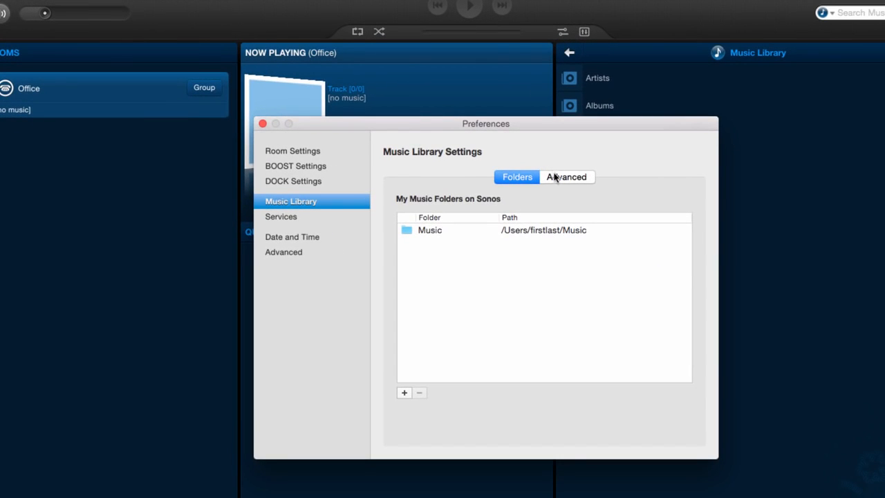
pyautogui.click(566, 176)
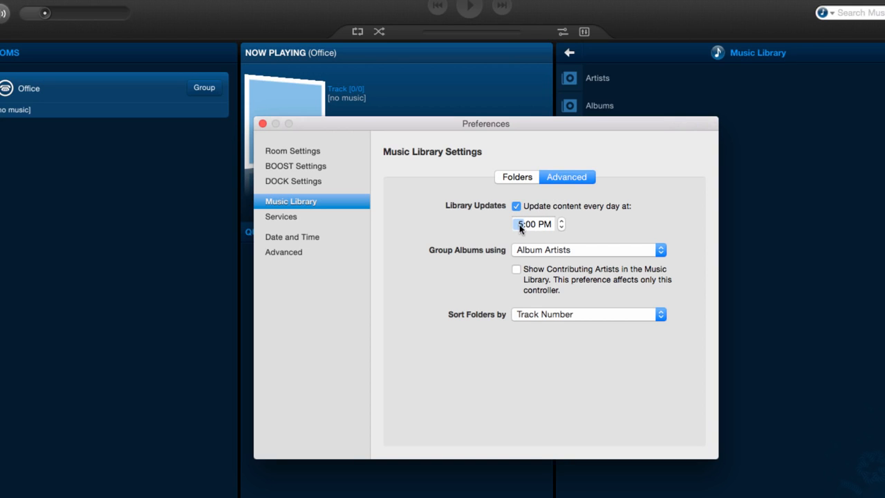
pyautogui.click(560, 219)
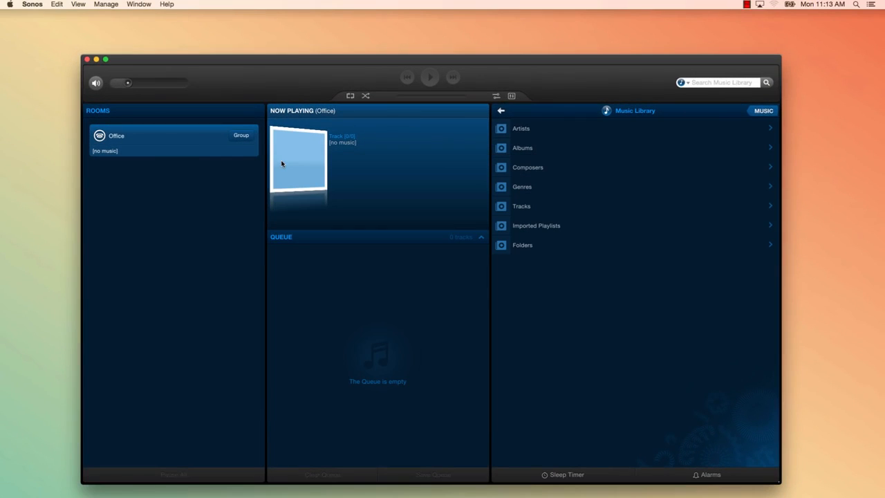
pyautogui.moveTo(545, 322)
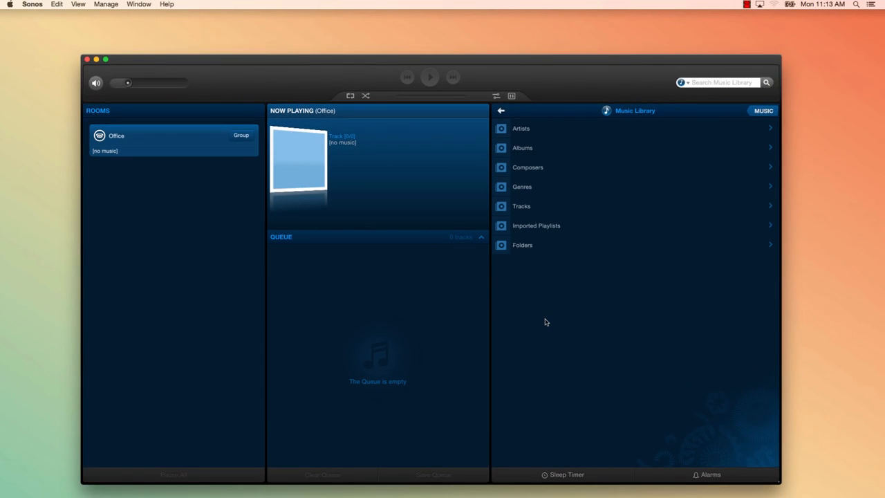